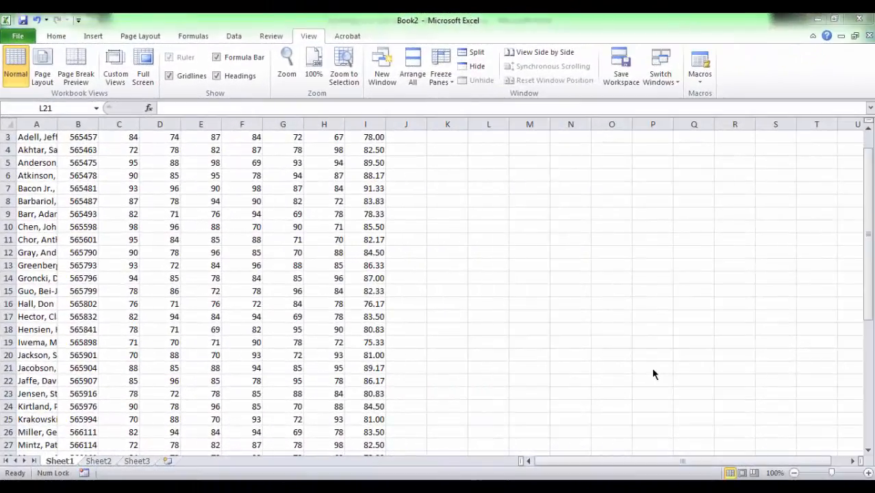
mouse_move(822, 465)
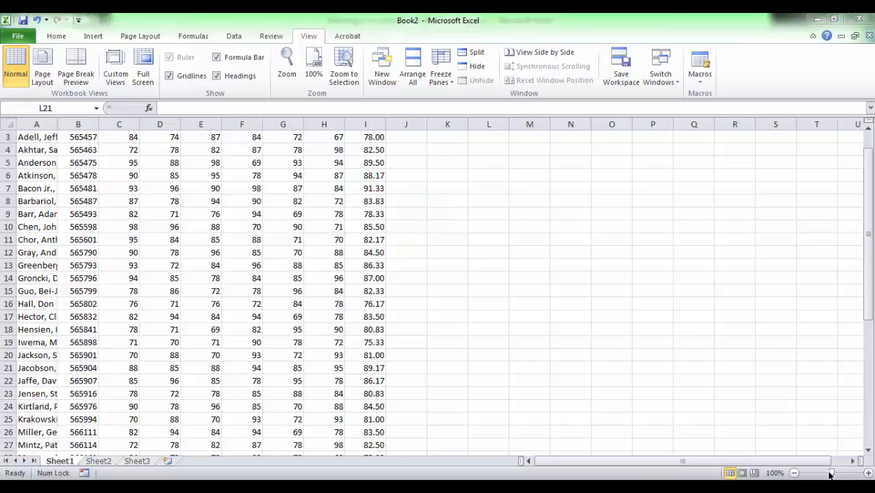
Enlarge the grades view step by step up to its biggest 286% size.
click(488, 367)
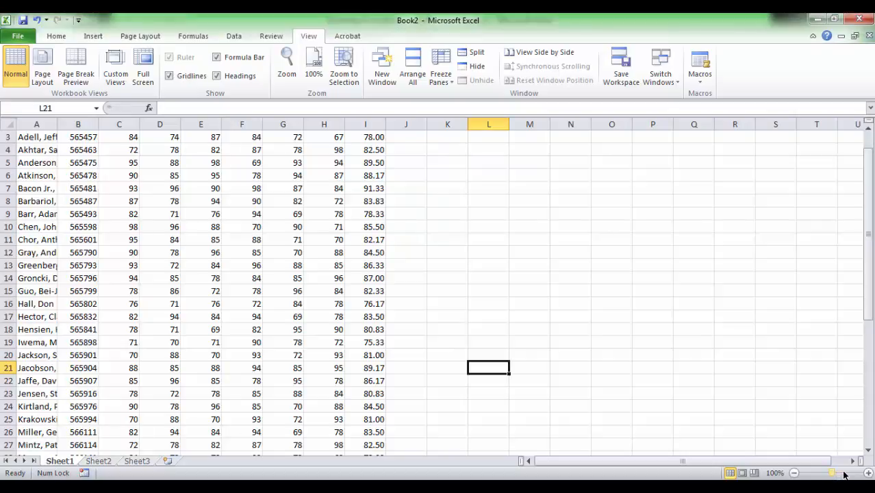
click(869, 473)
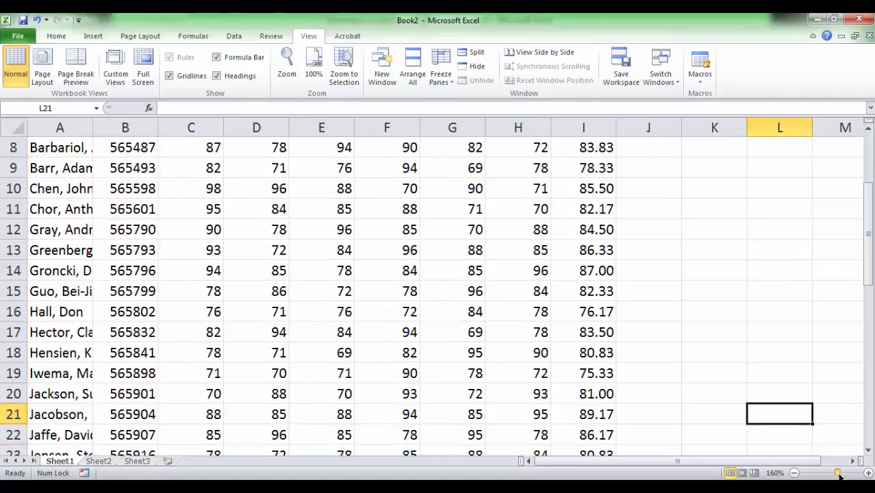
click(836, 473)
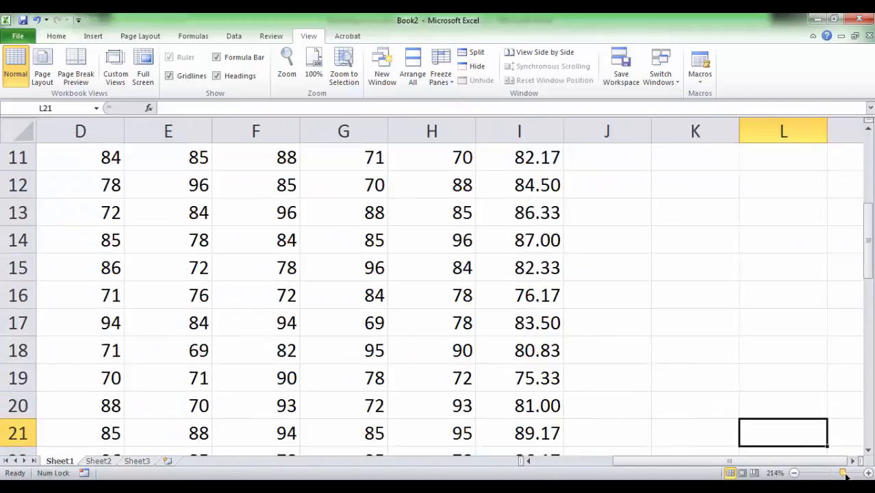
click(868, 473)
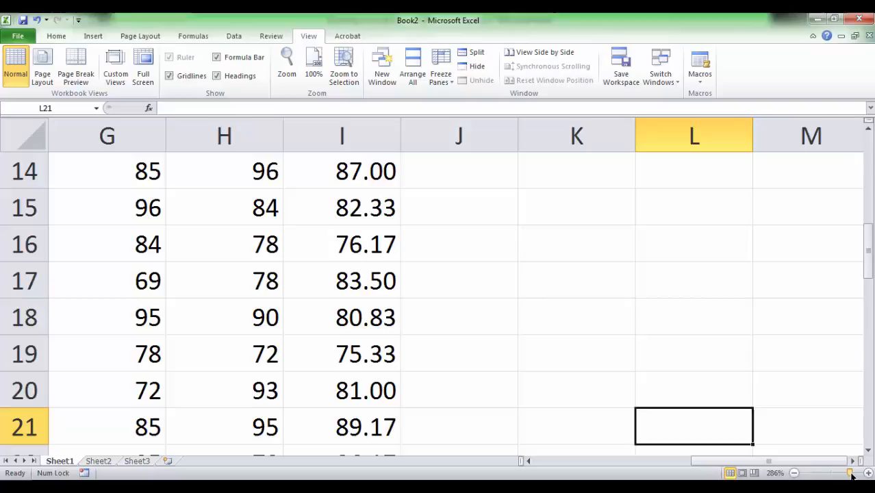
Step the zoom back down past normal to 50% so the whole student list fits.
click(795, 472)
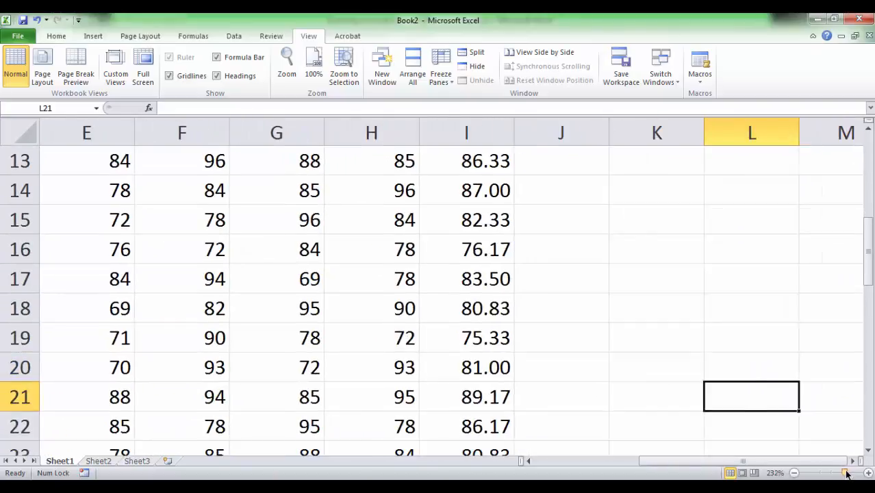
click(794, 472)
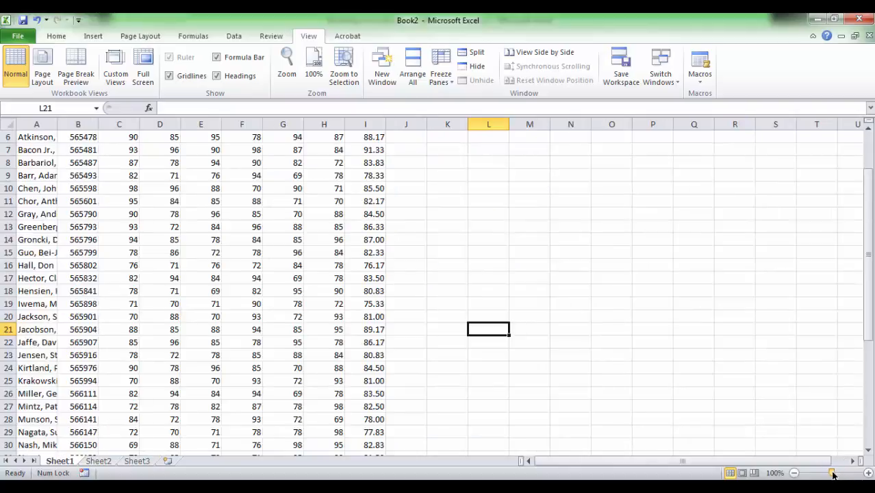
click(816, 473)
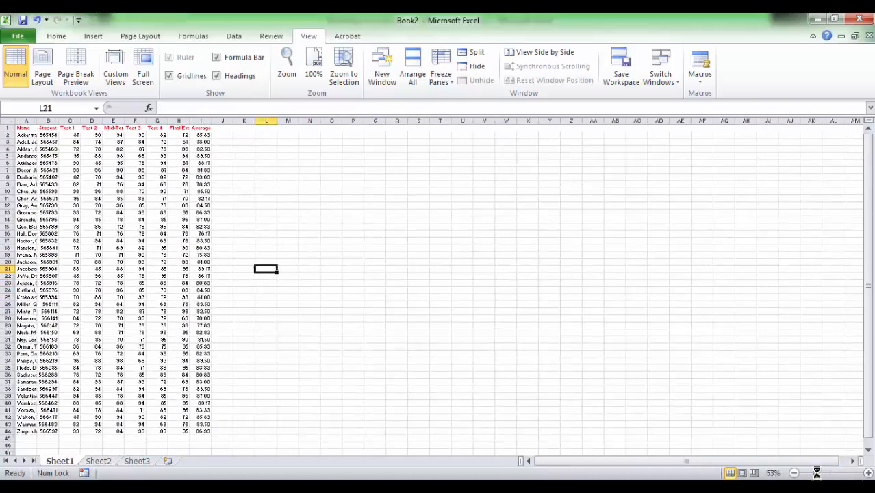
click(817, 472)
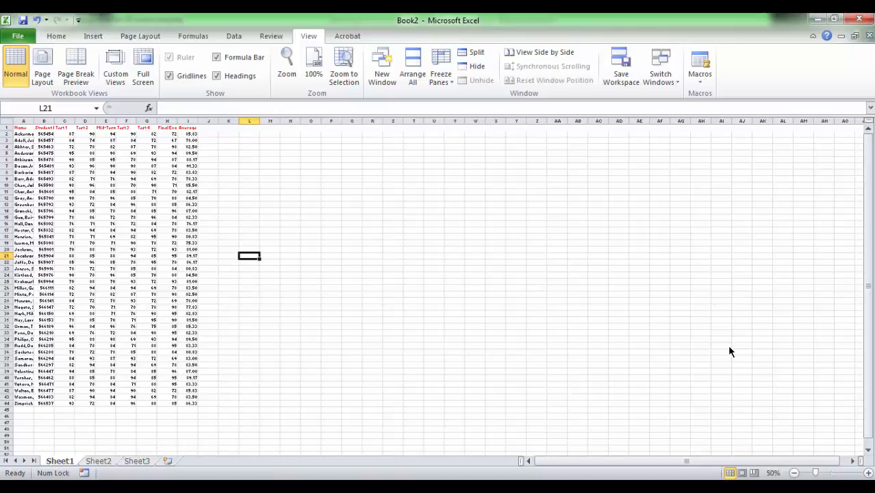
mouse_move(771, 391)
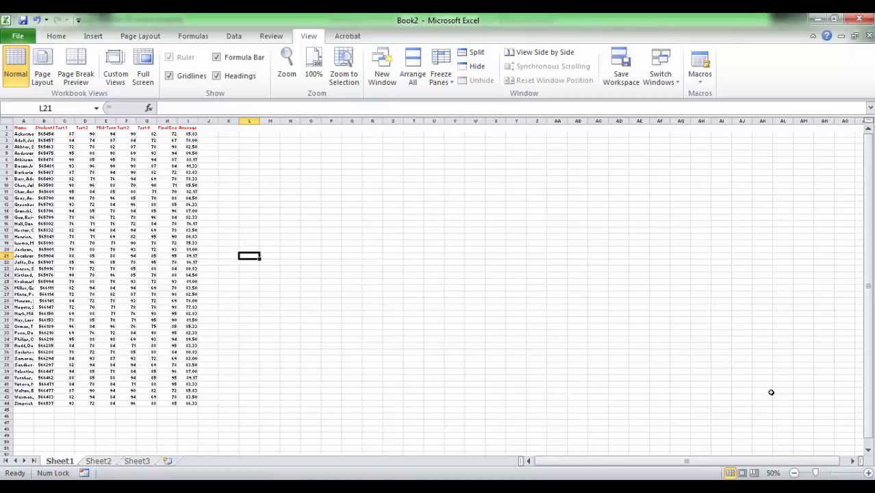
mouse_move(808, 428)
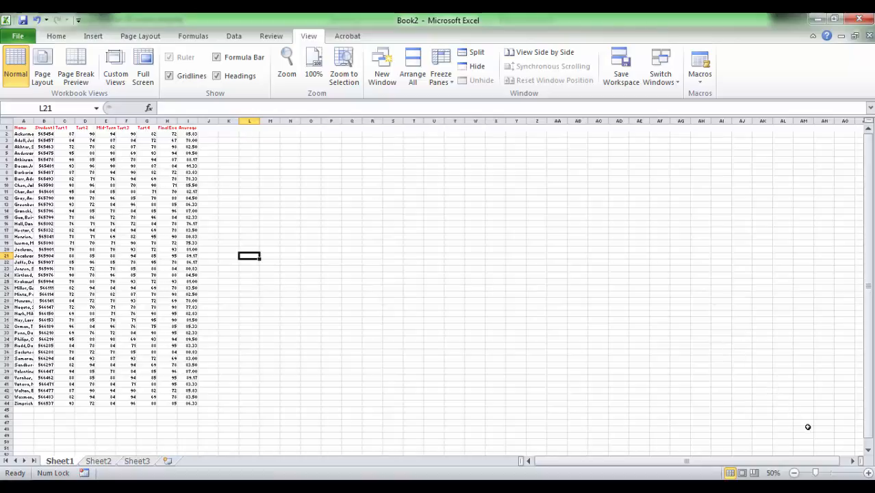
mouse_move(834, 477)
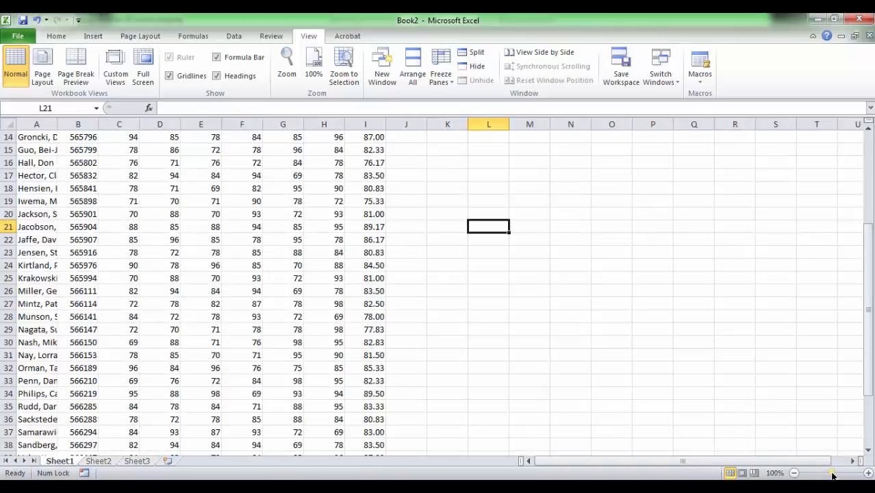
mouse_move(659, 375)
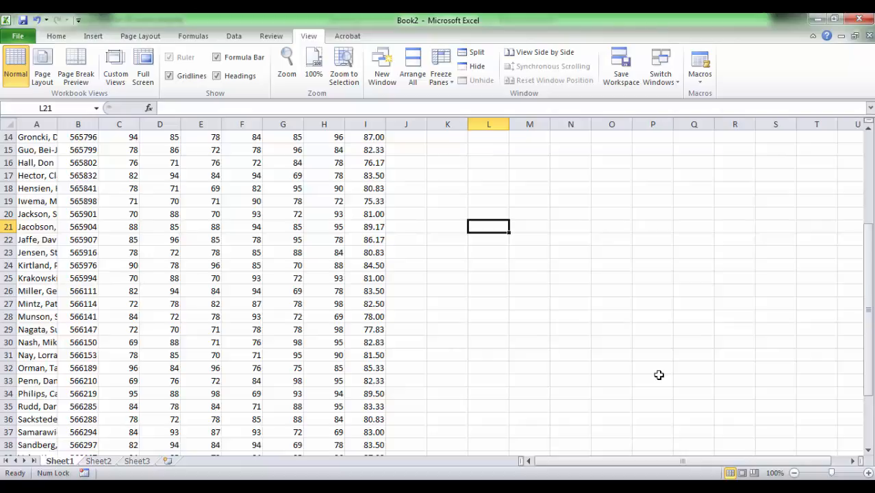
Switch the ribbon to Home to show the general formatting and editing commands.
click(56, 35)
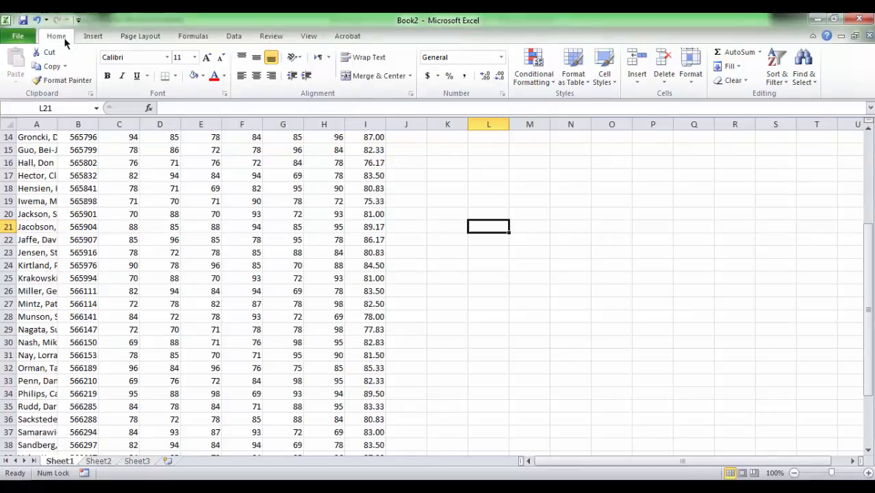
mouse_move(453, 284)
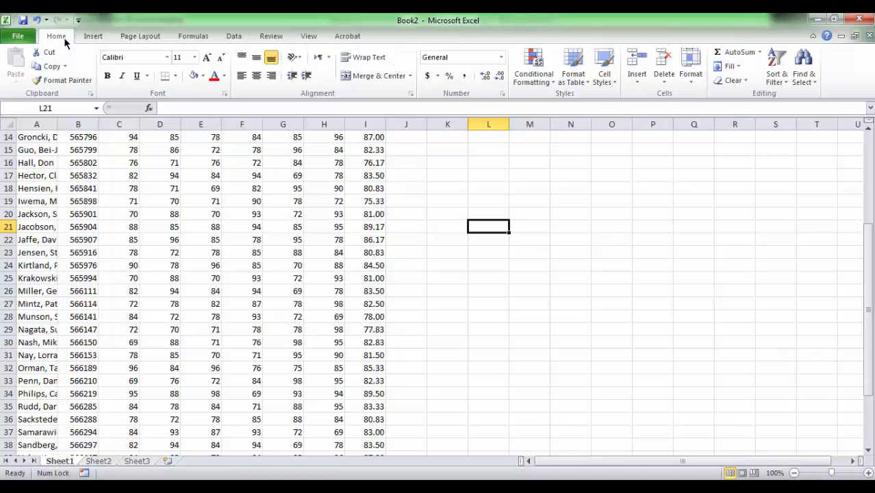
mouse_move(454, 285)
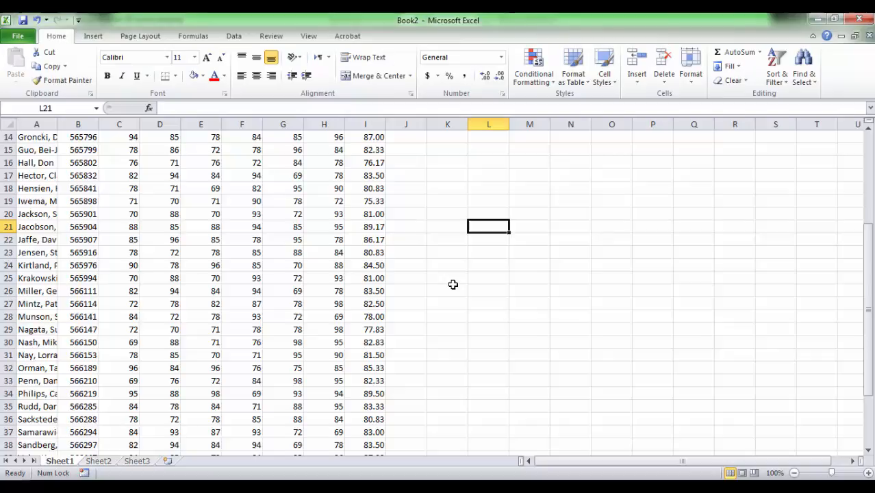
mouse_move(314, 89)
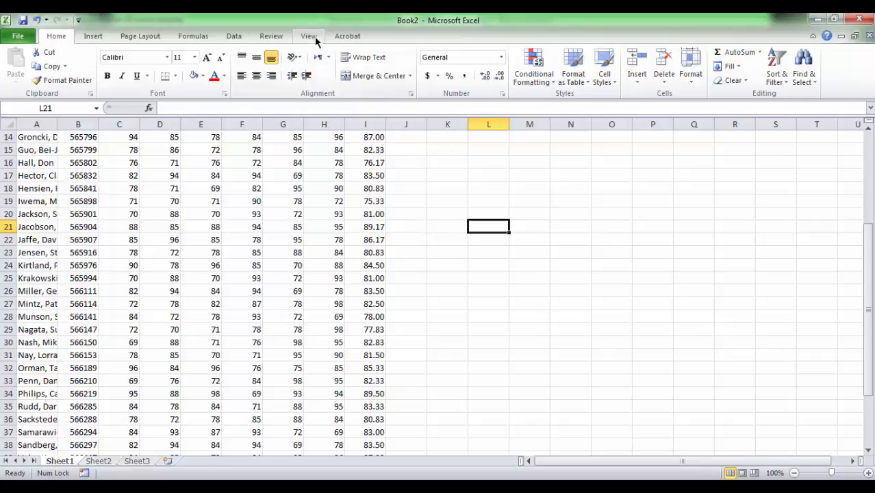
Apply 50% magnification through the View ribbon's Zoom dialog.
click(310, 35)
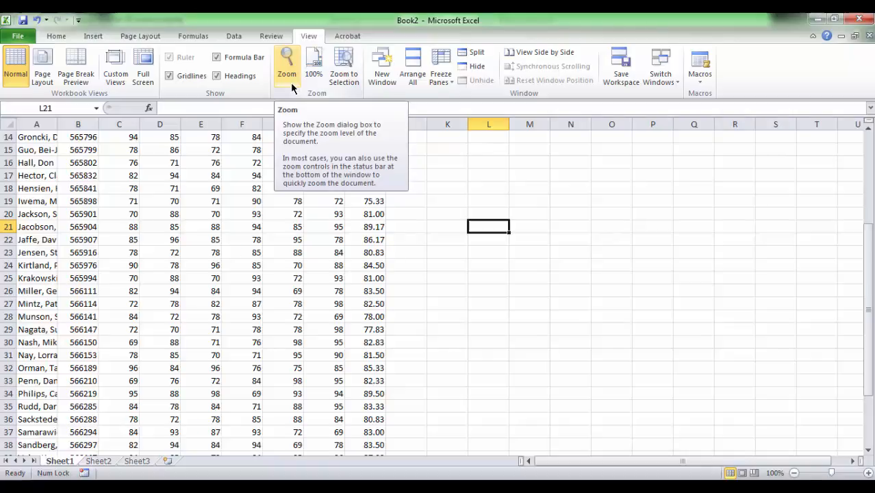
click(288, 66)
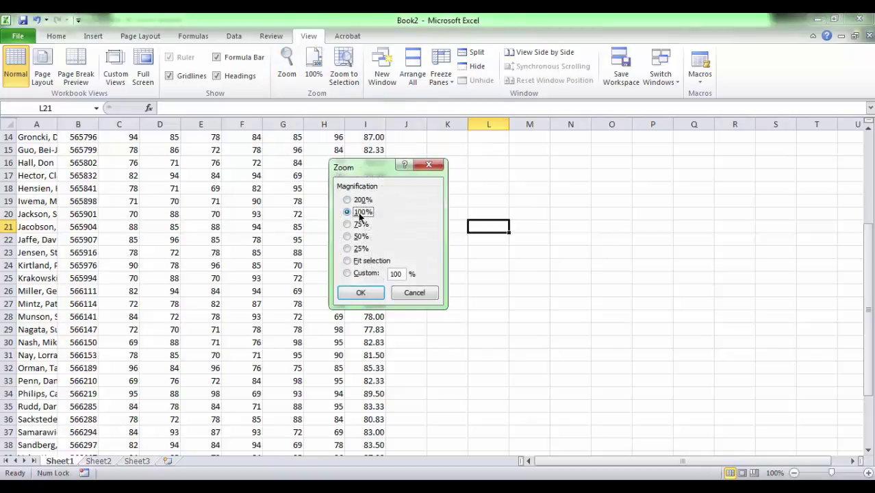
click(348, 235)
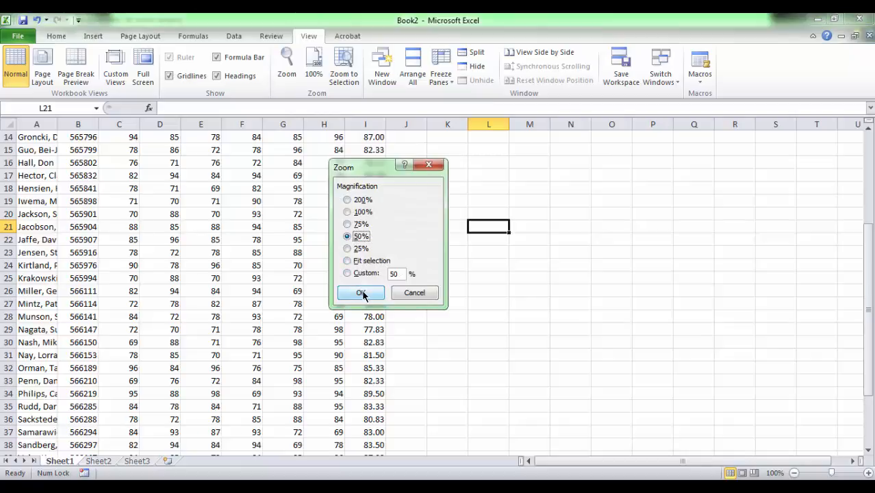
click(362, 293)
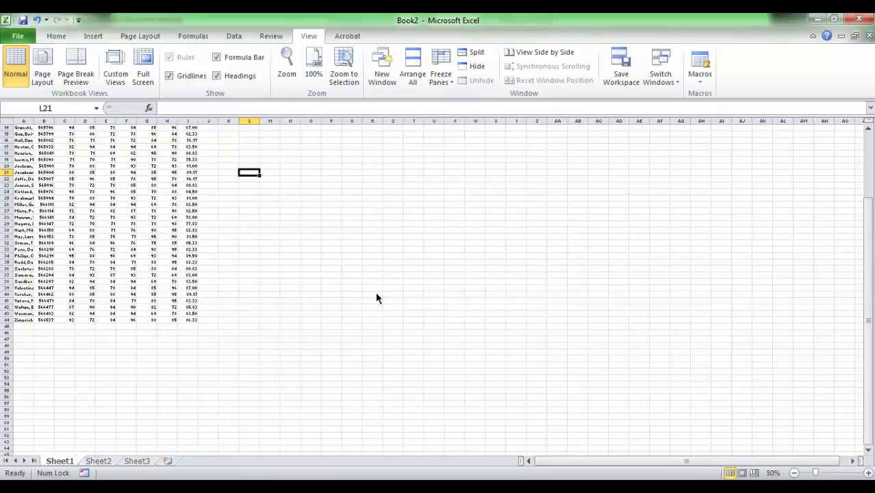
mouse_move(513, 323)
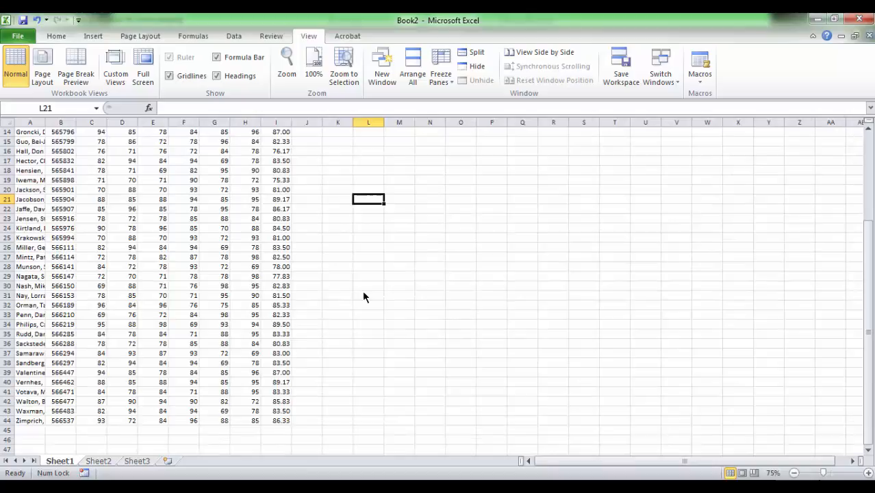
Select an empty cell and apply a custom 60% magnification in the Zoom dialog.
click(707, 440)
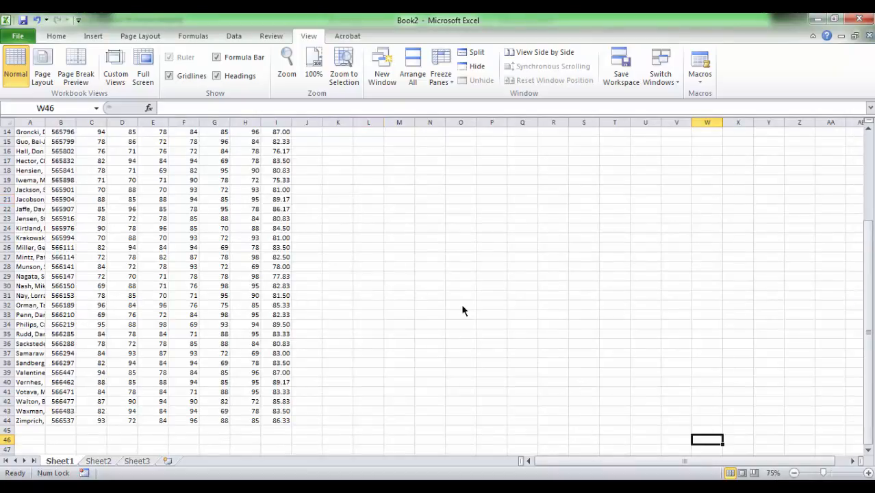
mouse_move(751, 446)
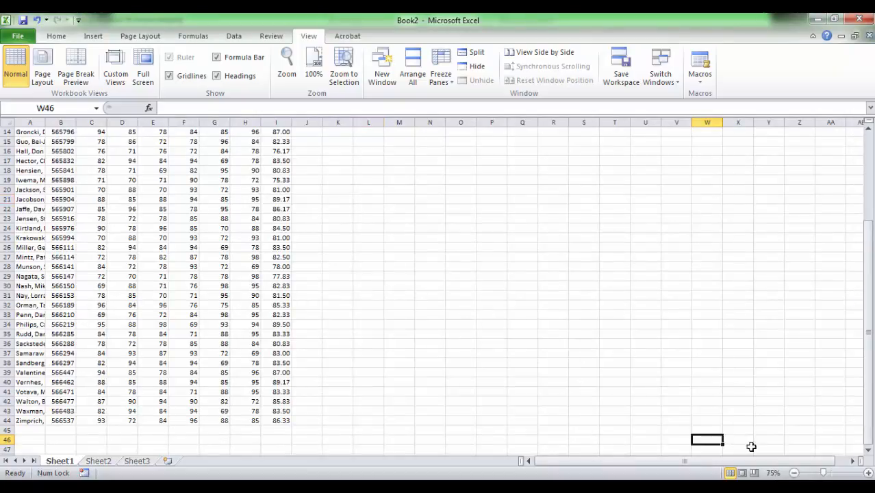
click(286, 66)
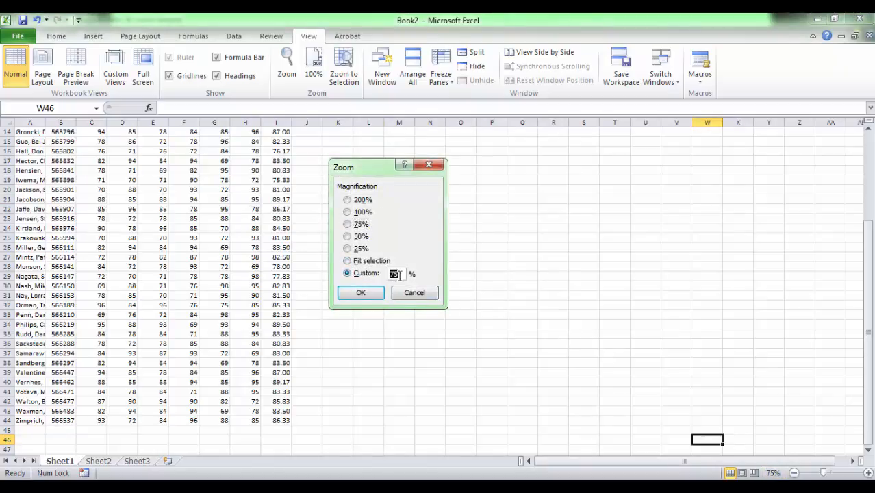
text(60)
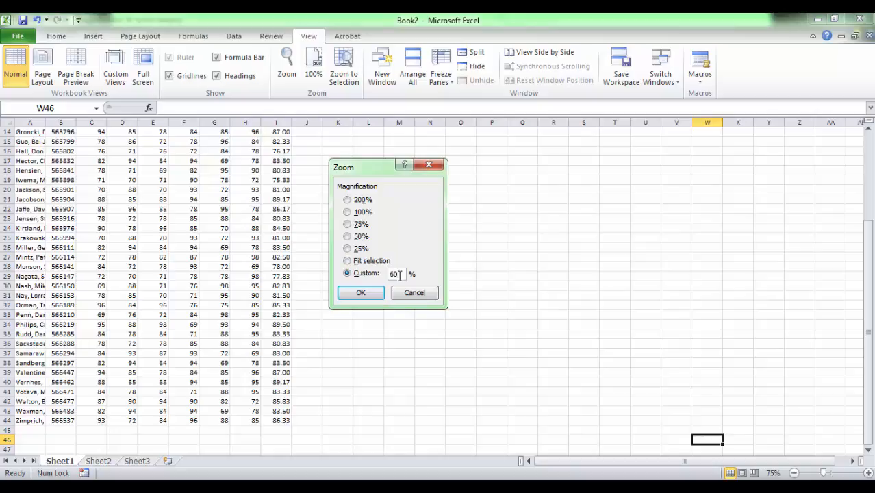
click(362, 293)
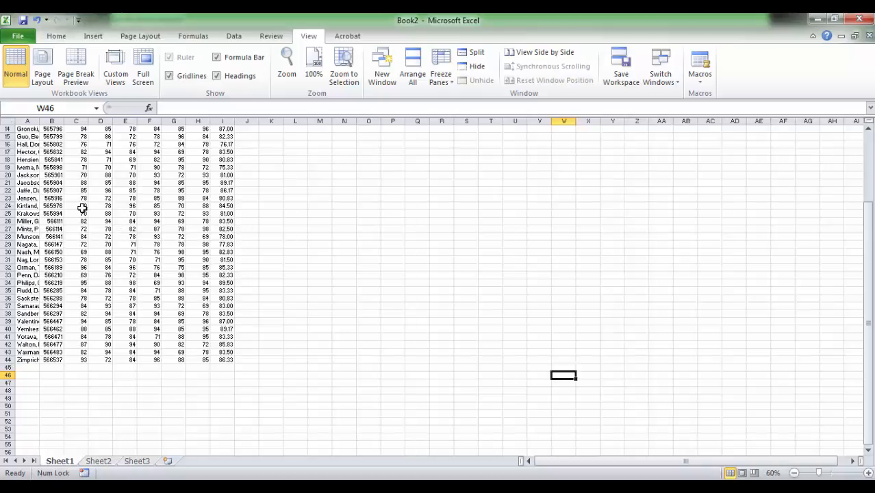
Select the score block C24:G32 and zoom with Fit selection so it fills the window.
drag(77, 205, 100, 220)
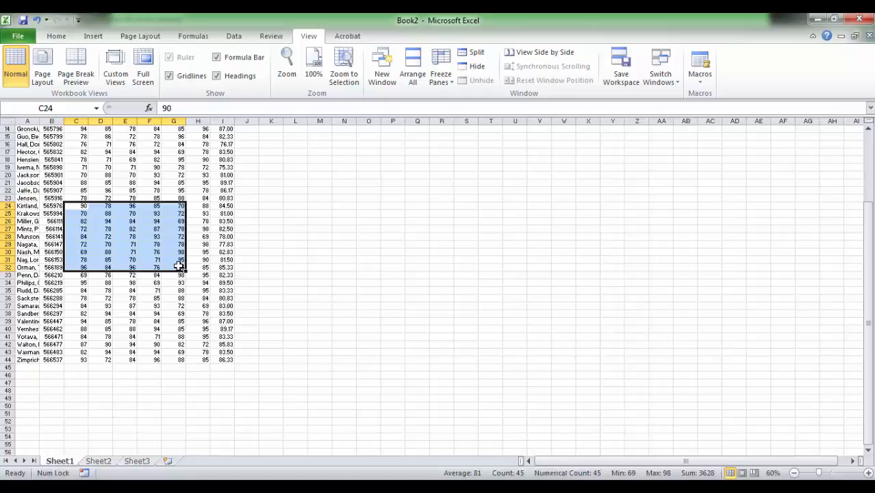
mouse_move(755, 400)
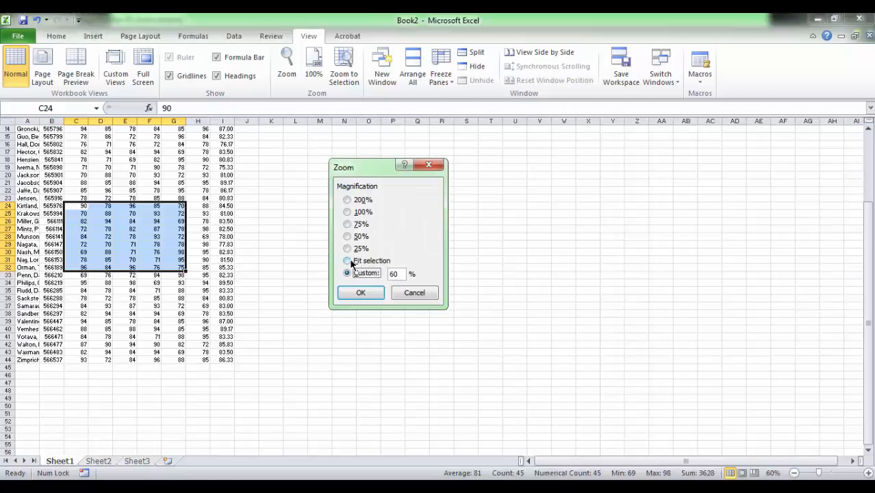
click(348, 261)
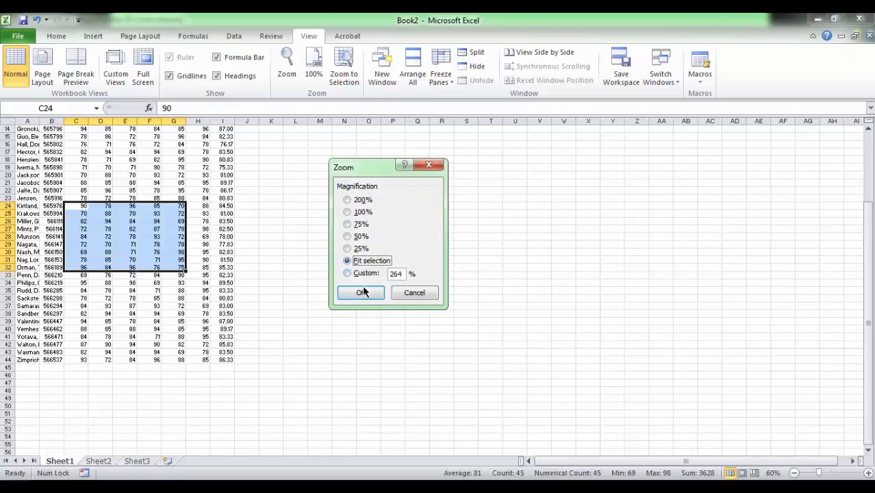
click(361, 293)
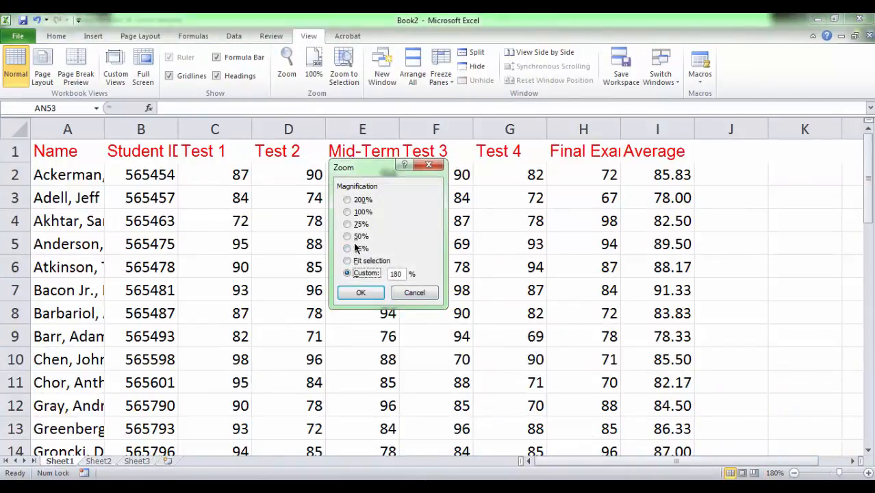
Choose 25% in the Zoom dialog but cancel without applying it.
click(348, 248)
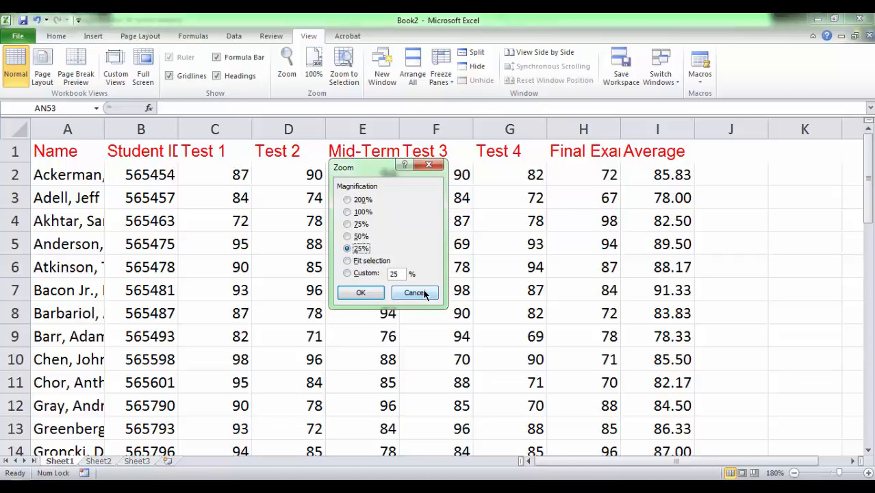
click(414, 293)
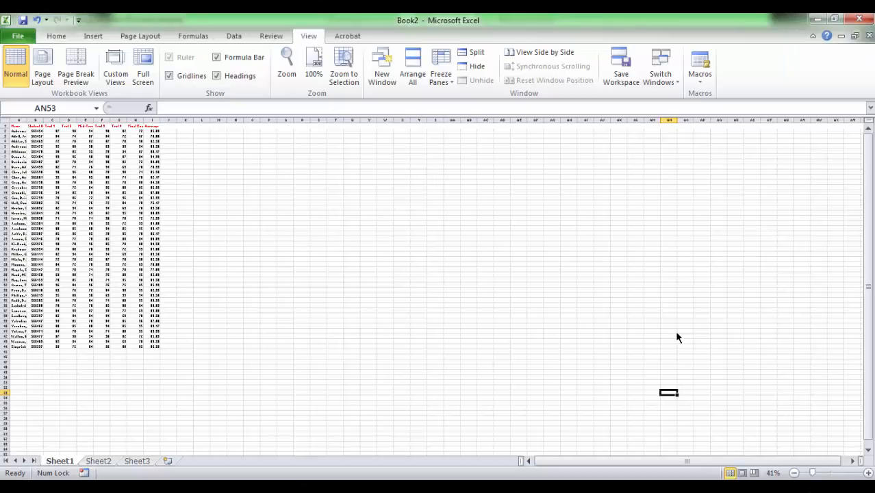
mouse_move(828, 447)
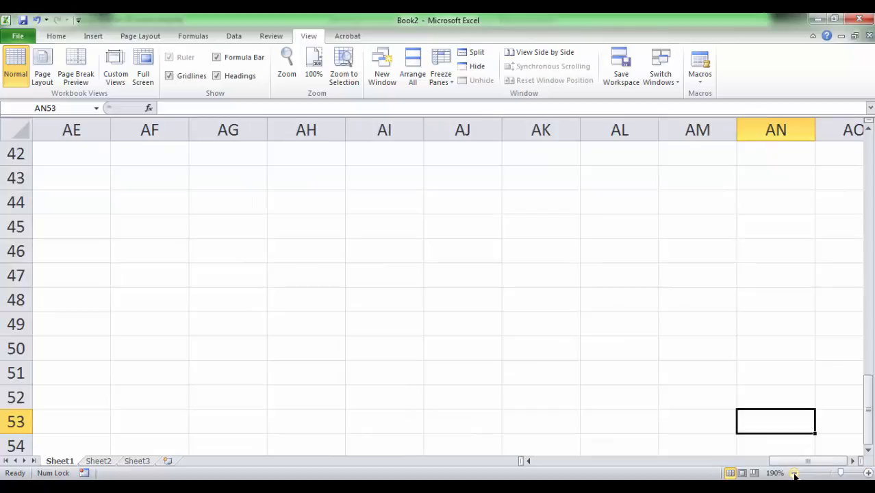
Zoom out five steps with the status-bar minus button to below full size.
click(795, 473)
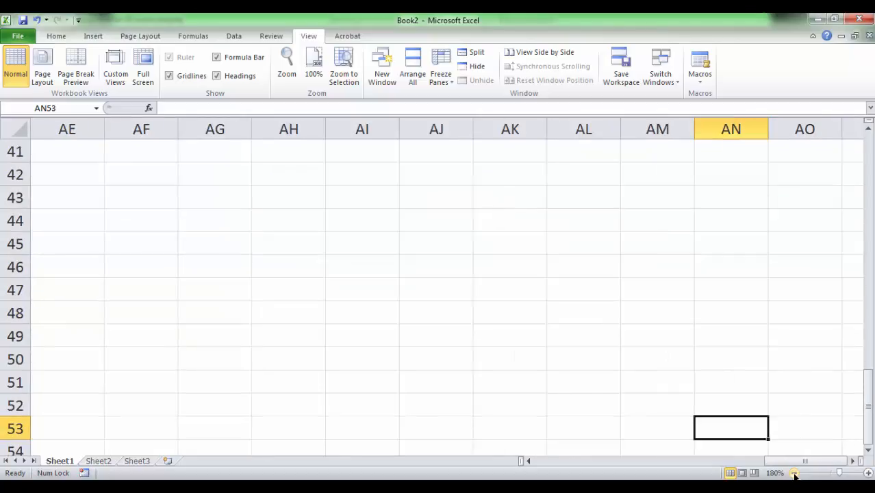
click(795, 473)
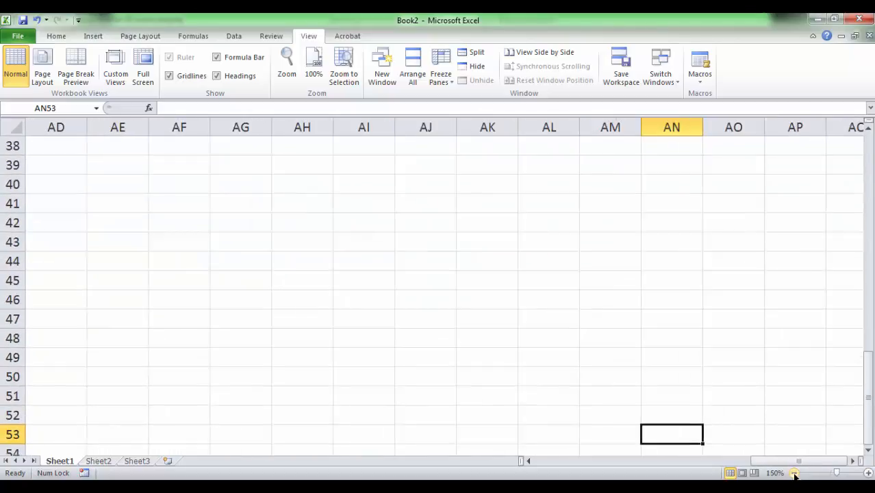
click(794, 472)
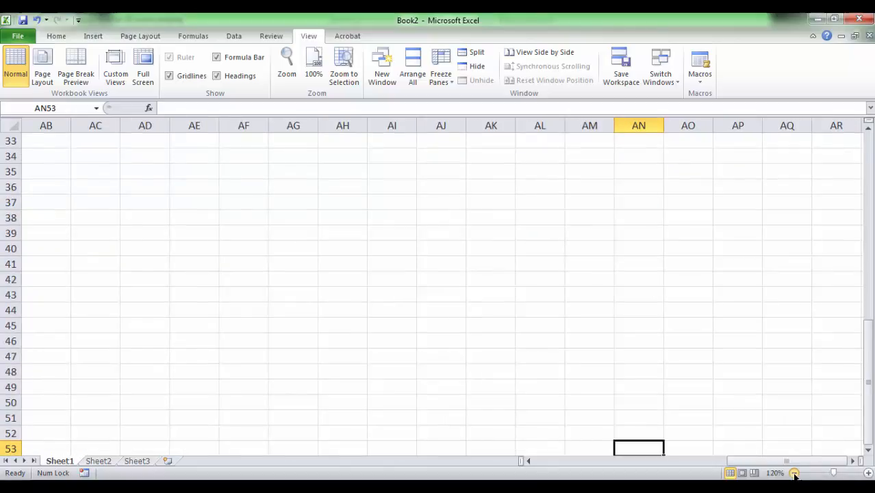
click(794, 473)
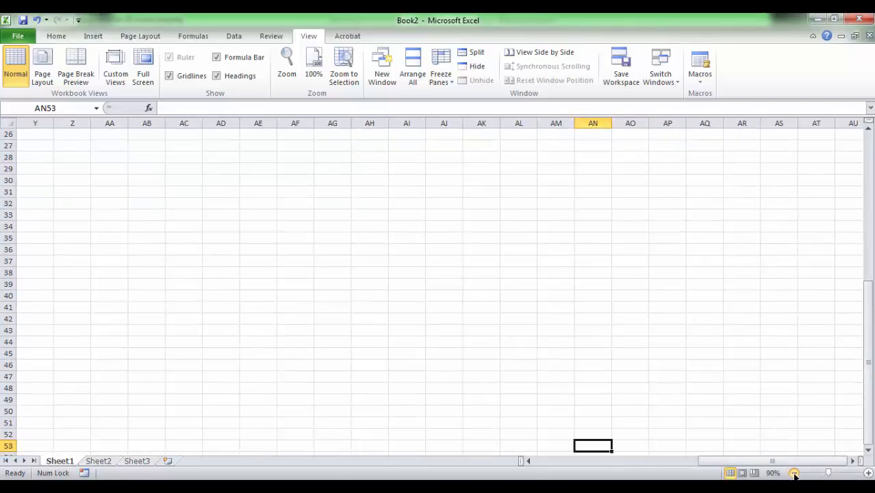
click(794, 473)
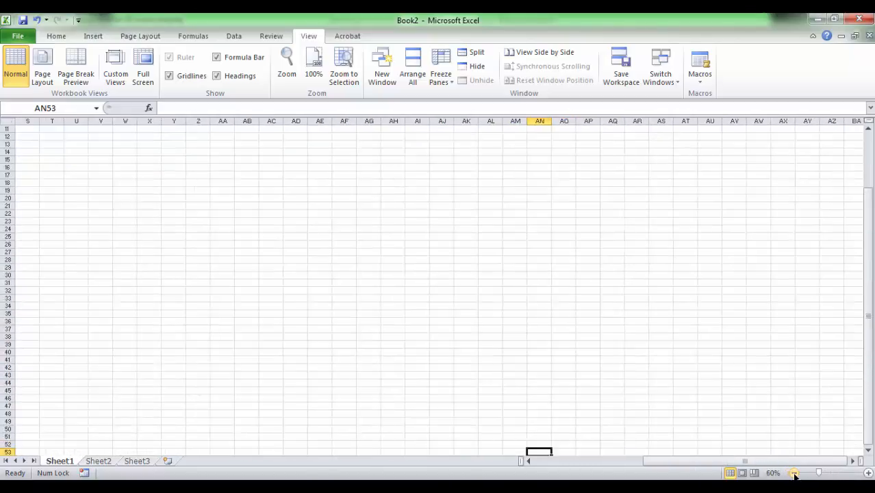